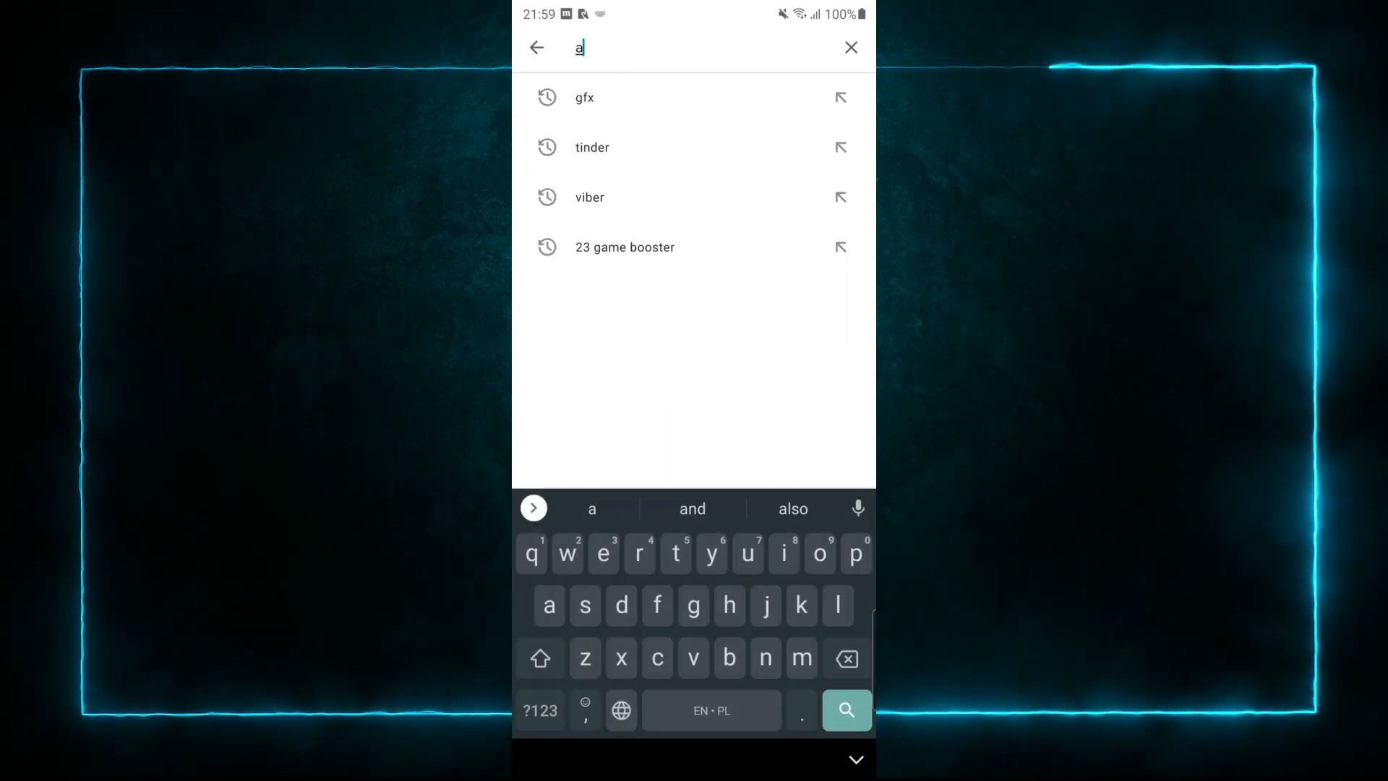
Search the Play Store for 'alliance shield' and choose the Alliance Shield X suggestion.
text(lliance)
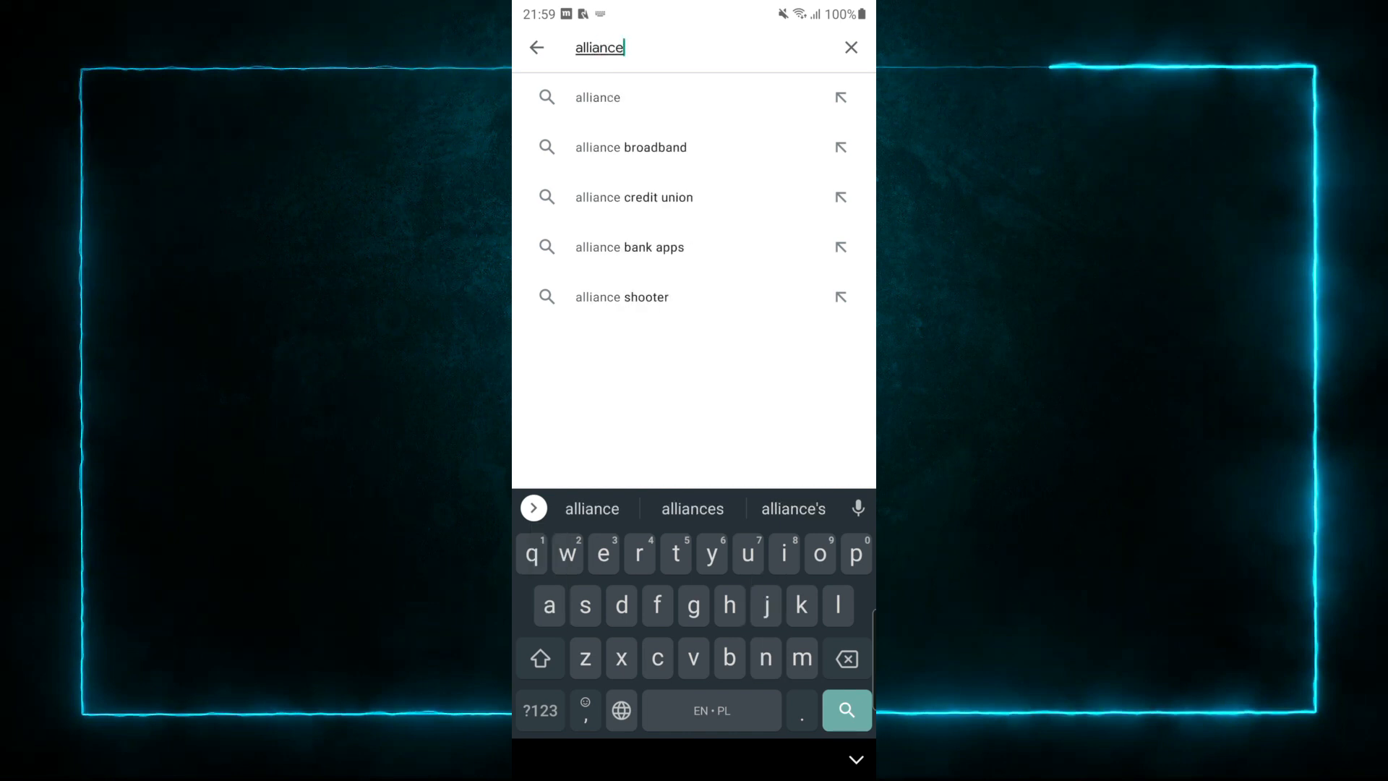
text(shirl)
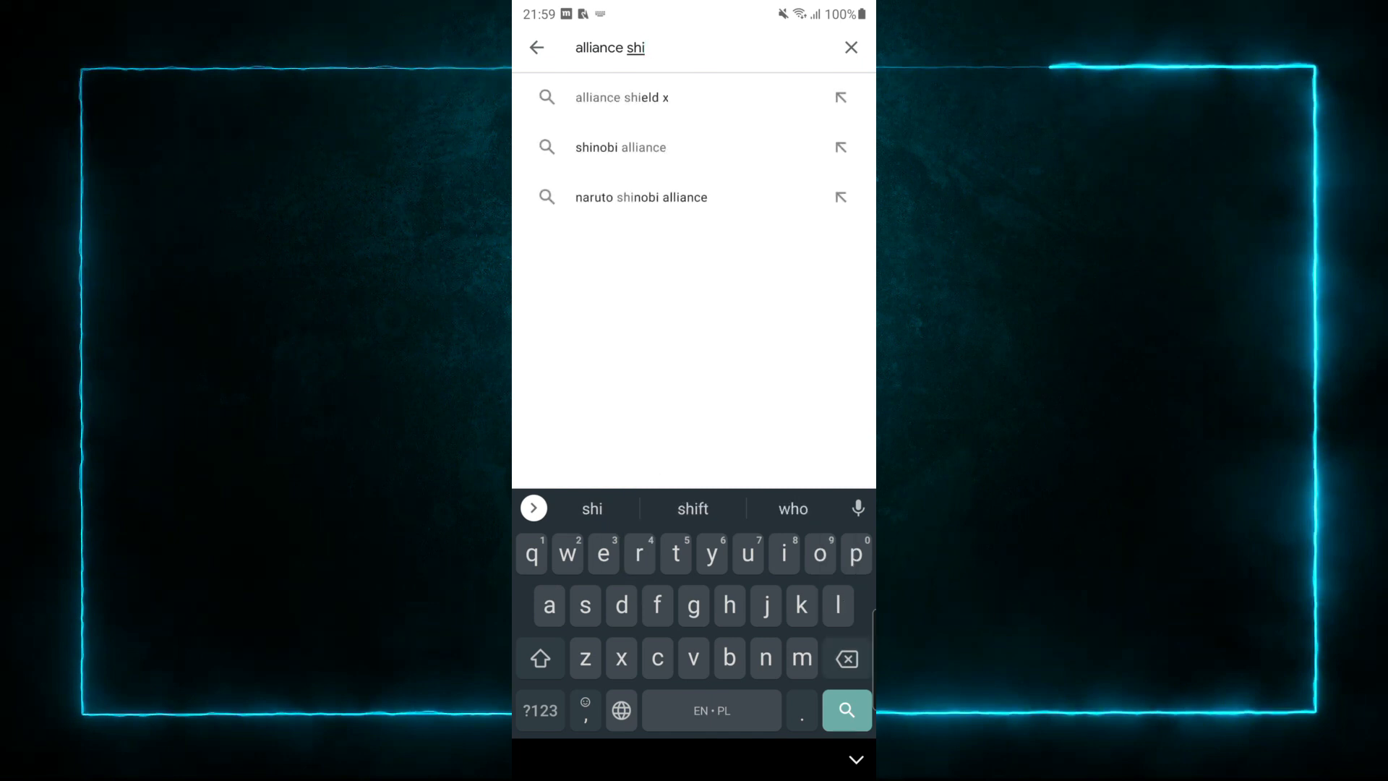
click(622, 96)
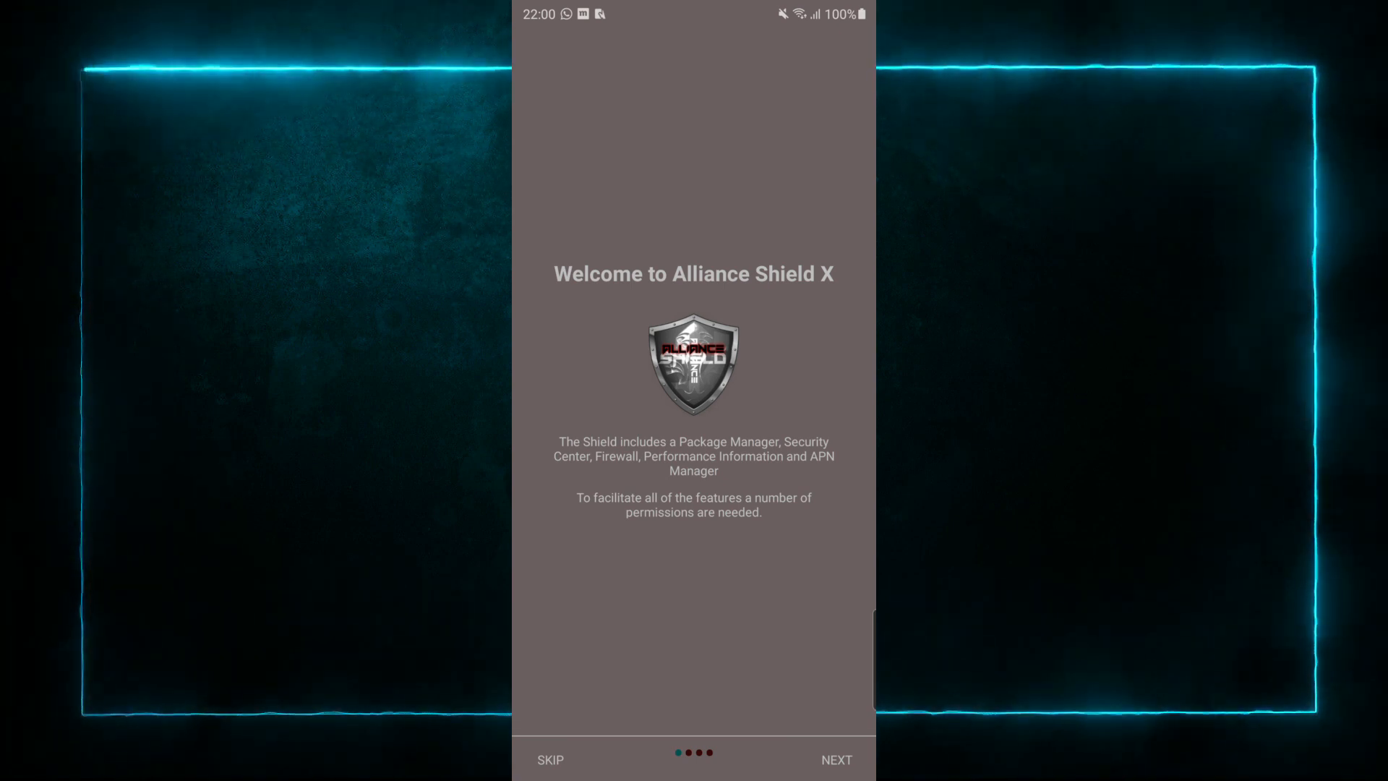
Advance past the Welcome, Permissions and Privacy Promise pages to Getting Started.
click(834, 759)
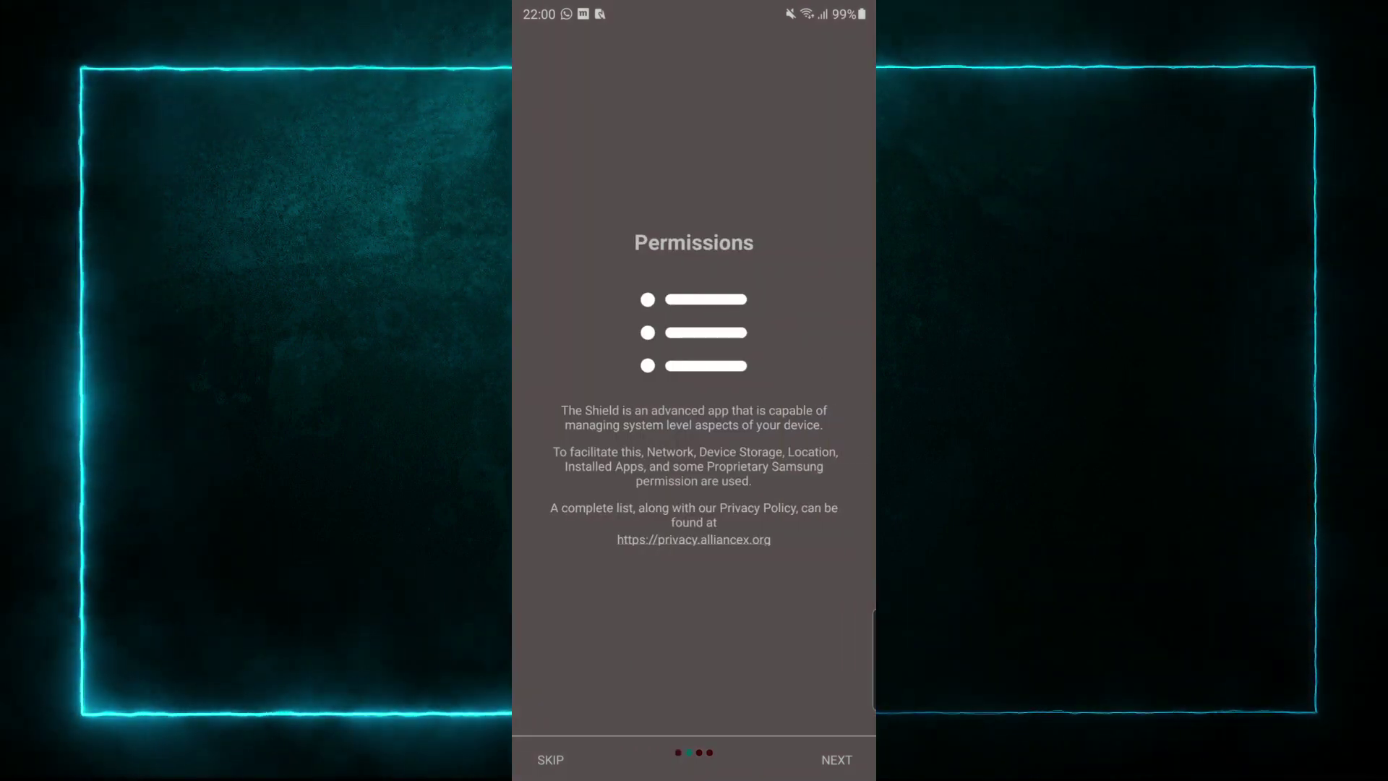
click(834, 759)
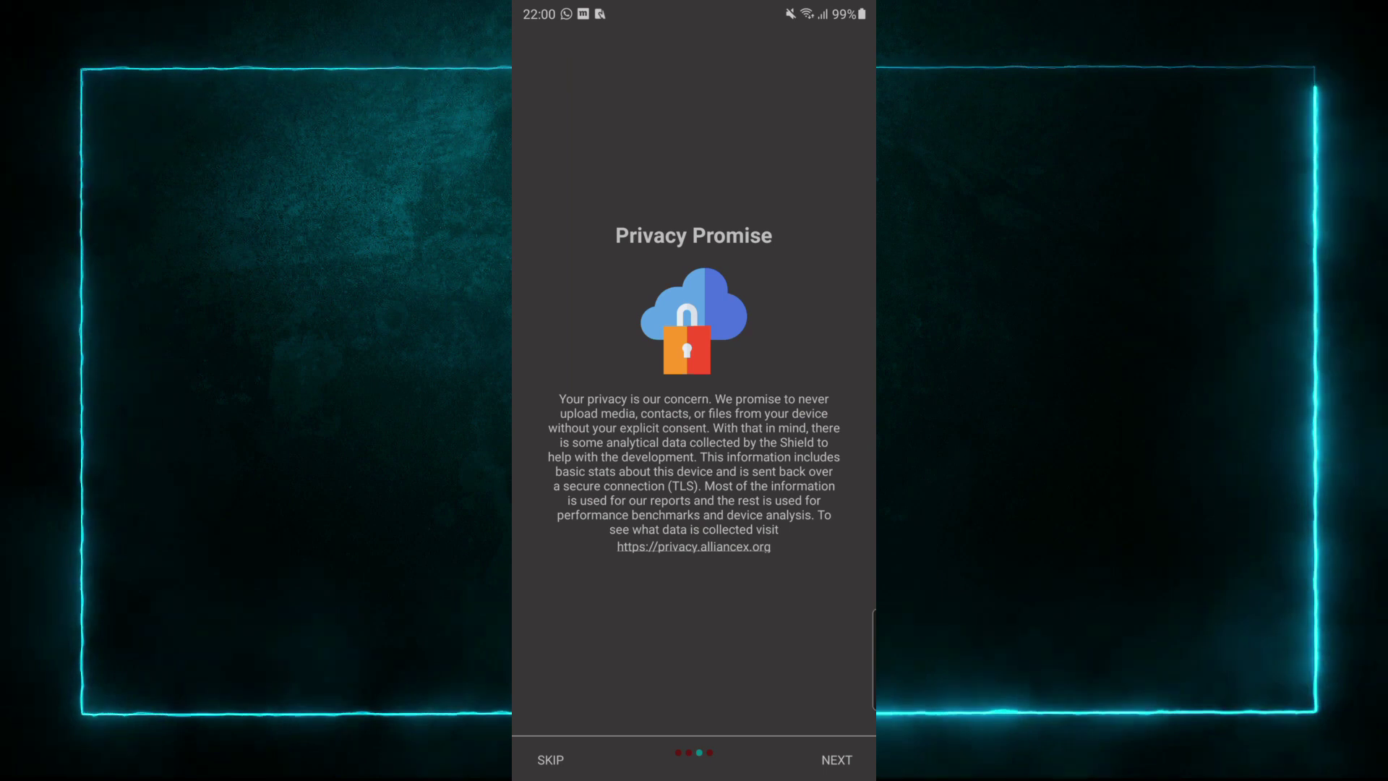
click(834, 759)
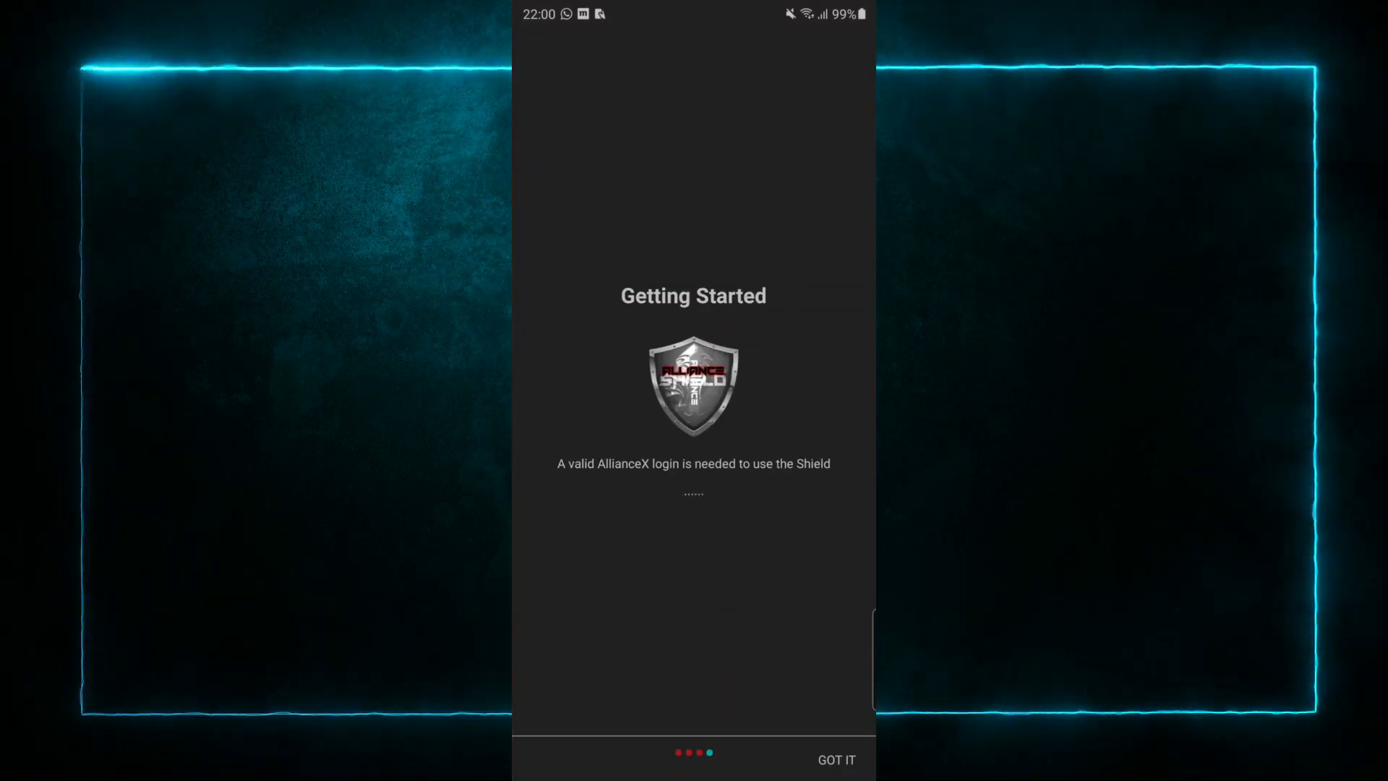
Open the AllianceX registration page in Chrome and agree to its terms.
click(834, 759)
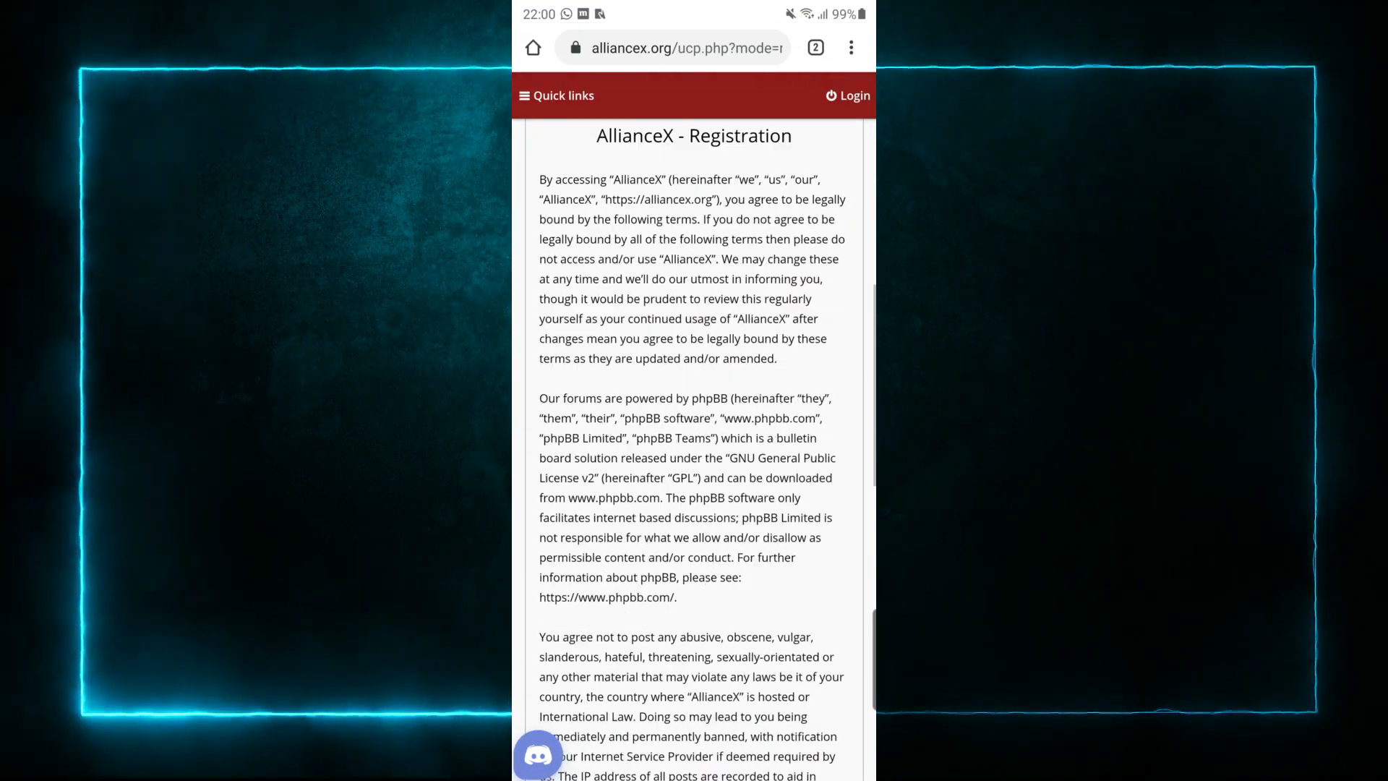
scroll(down, 3)
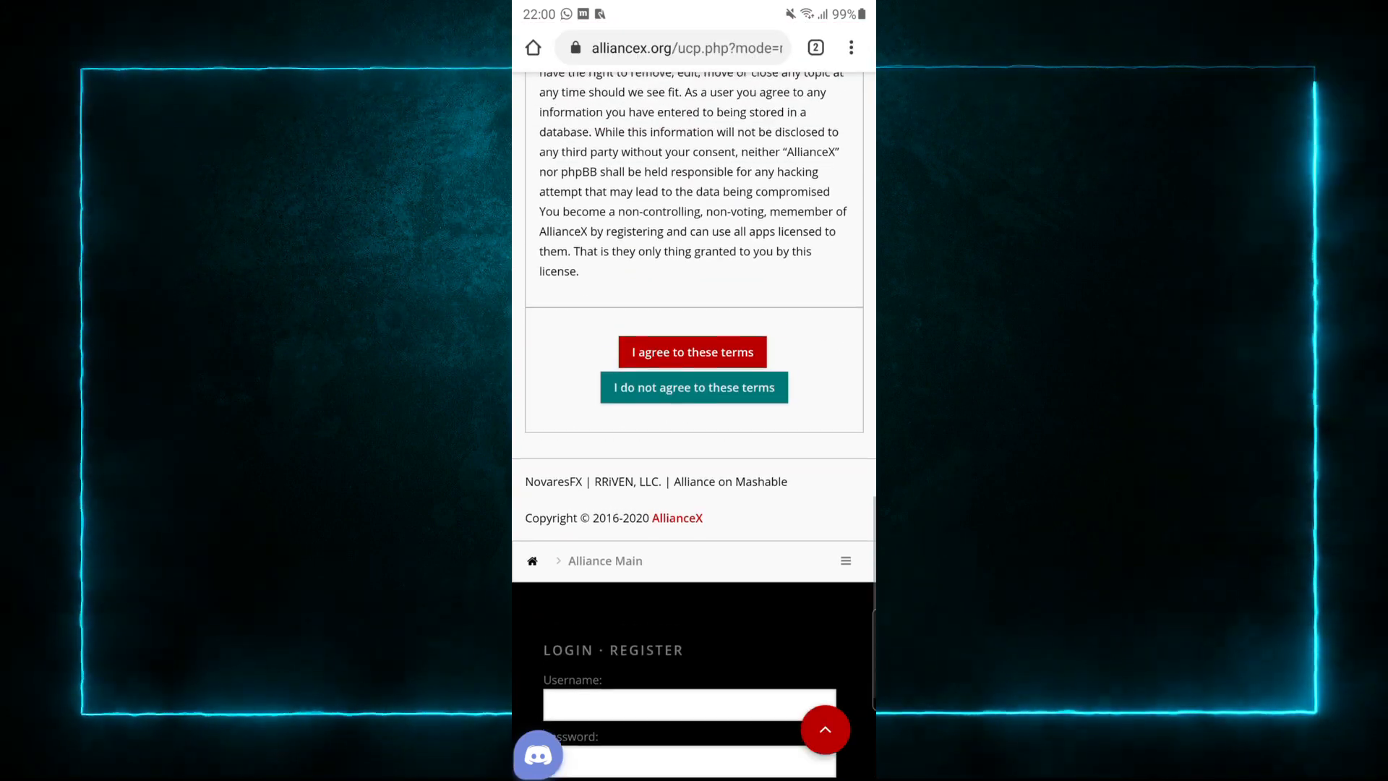
click(692, 351)
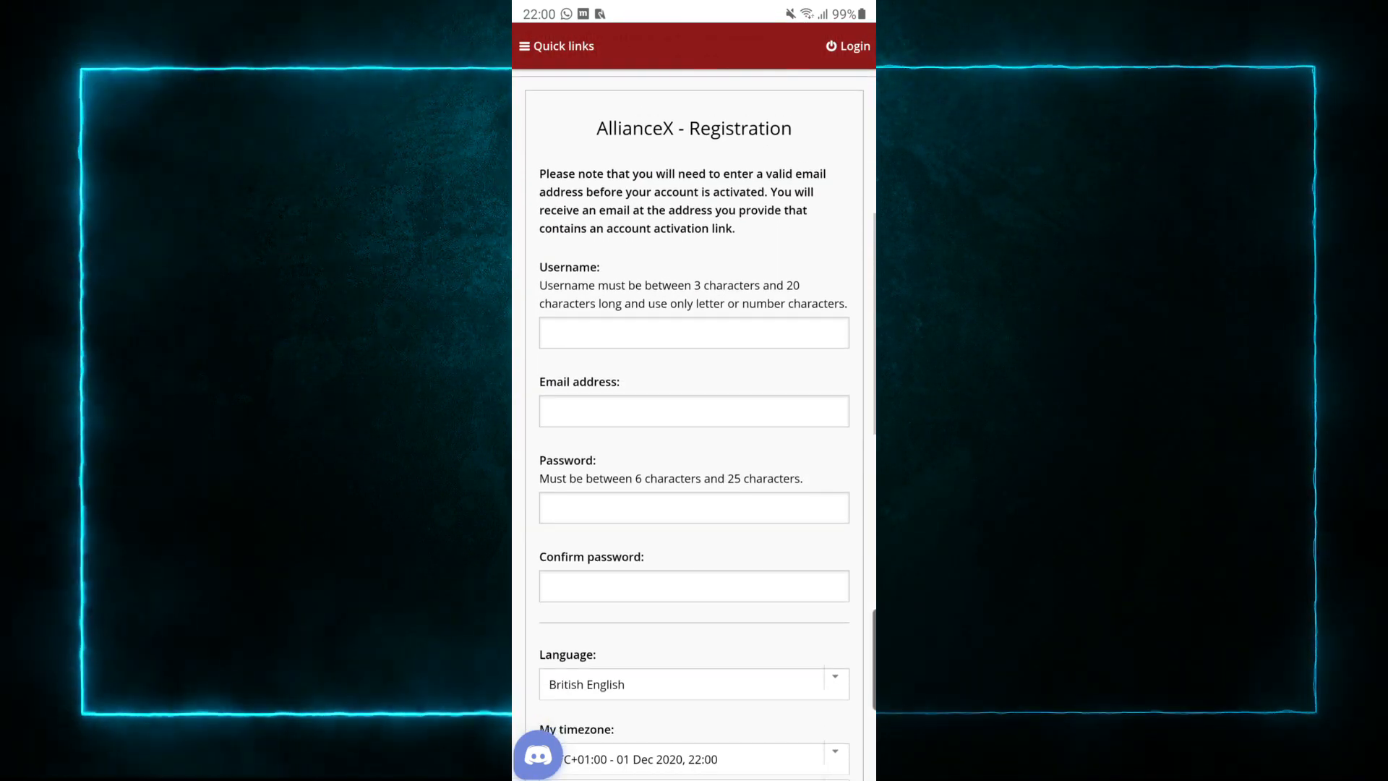
scroll(down, 3)
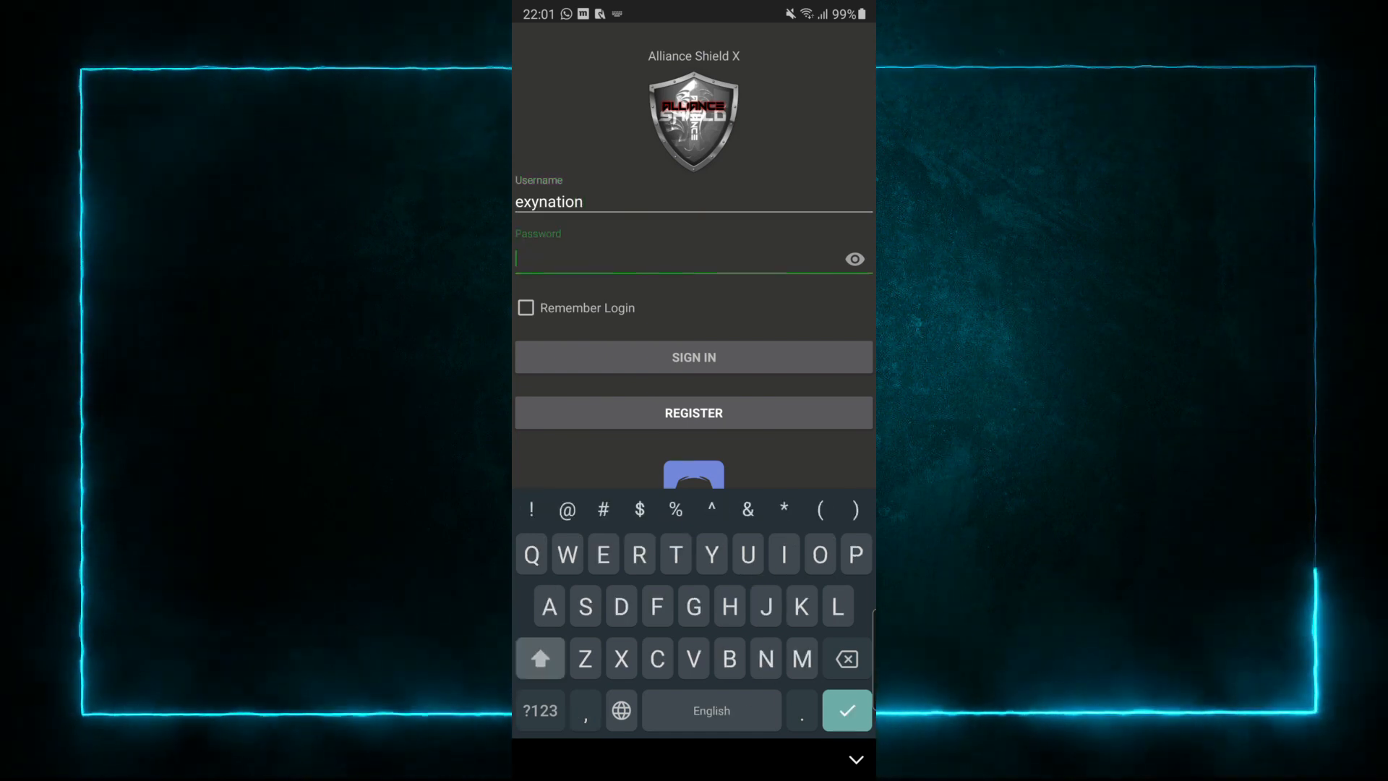
Sign in to AllianceX and activate device administrator rights for the app.
click(693, 357)
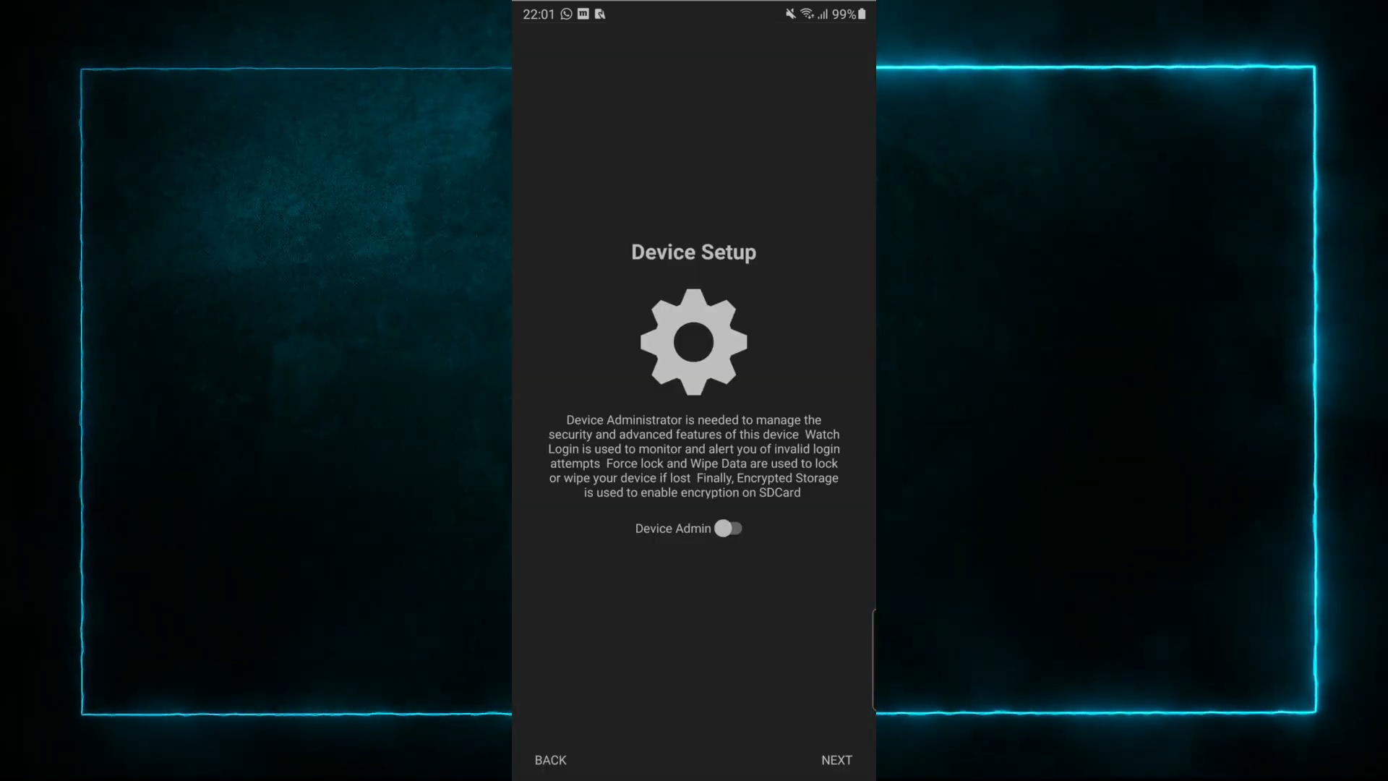
click(727, 528)
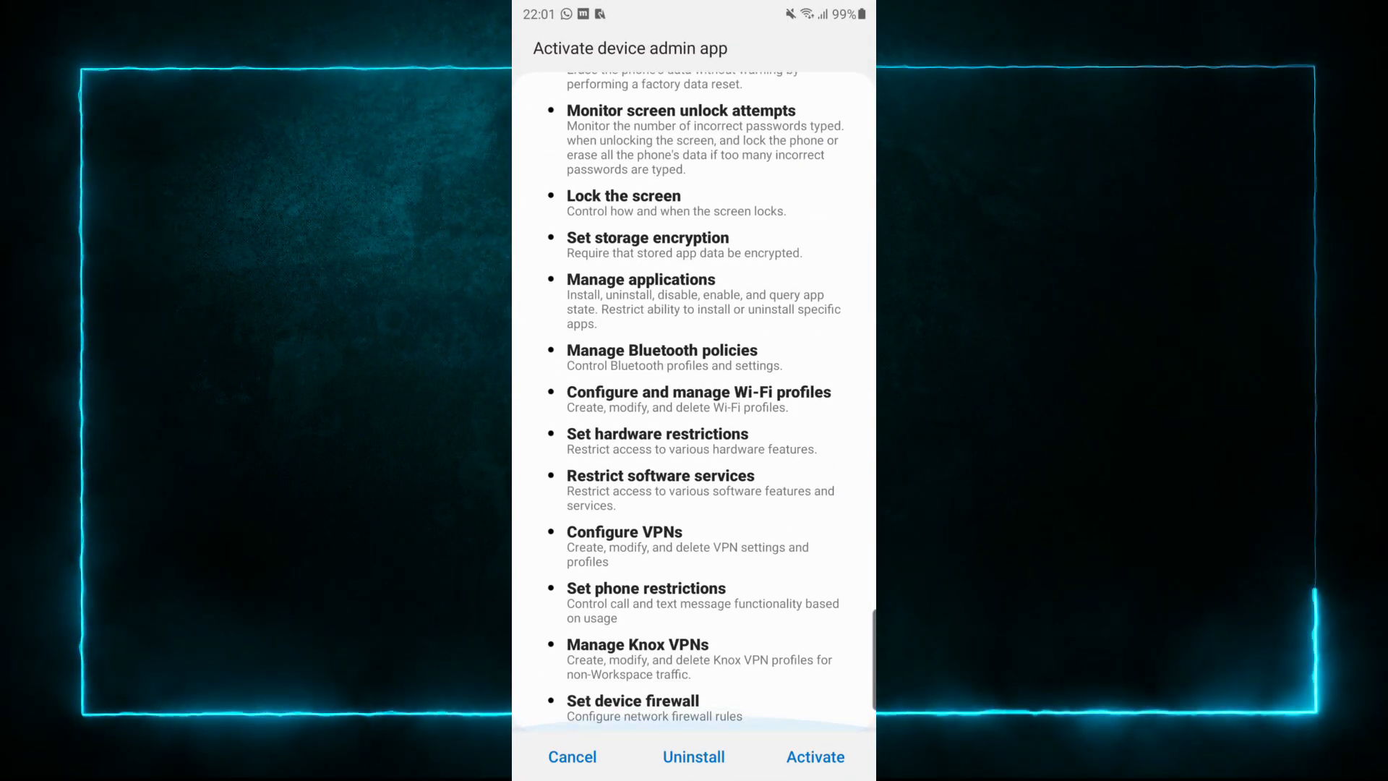
click(814, 756)
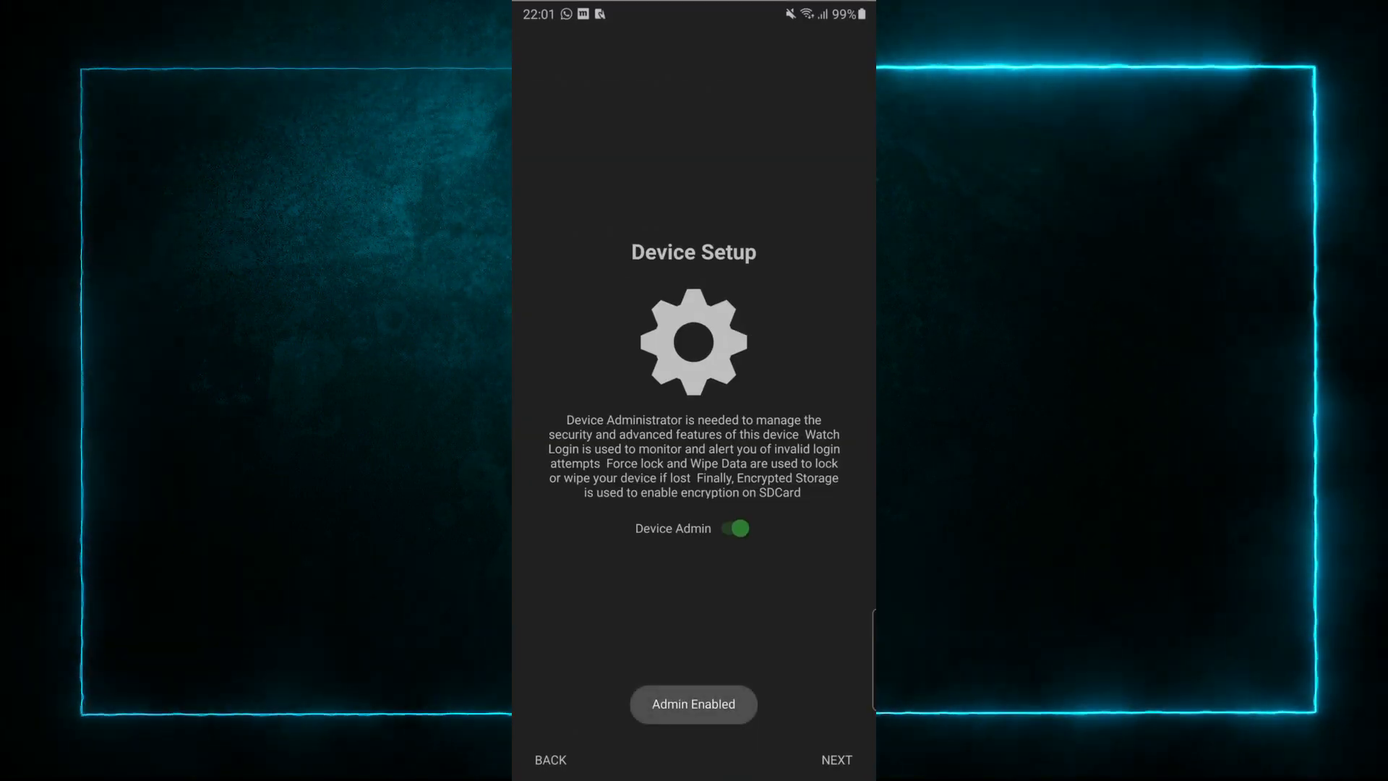
click(834, 759)
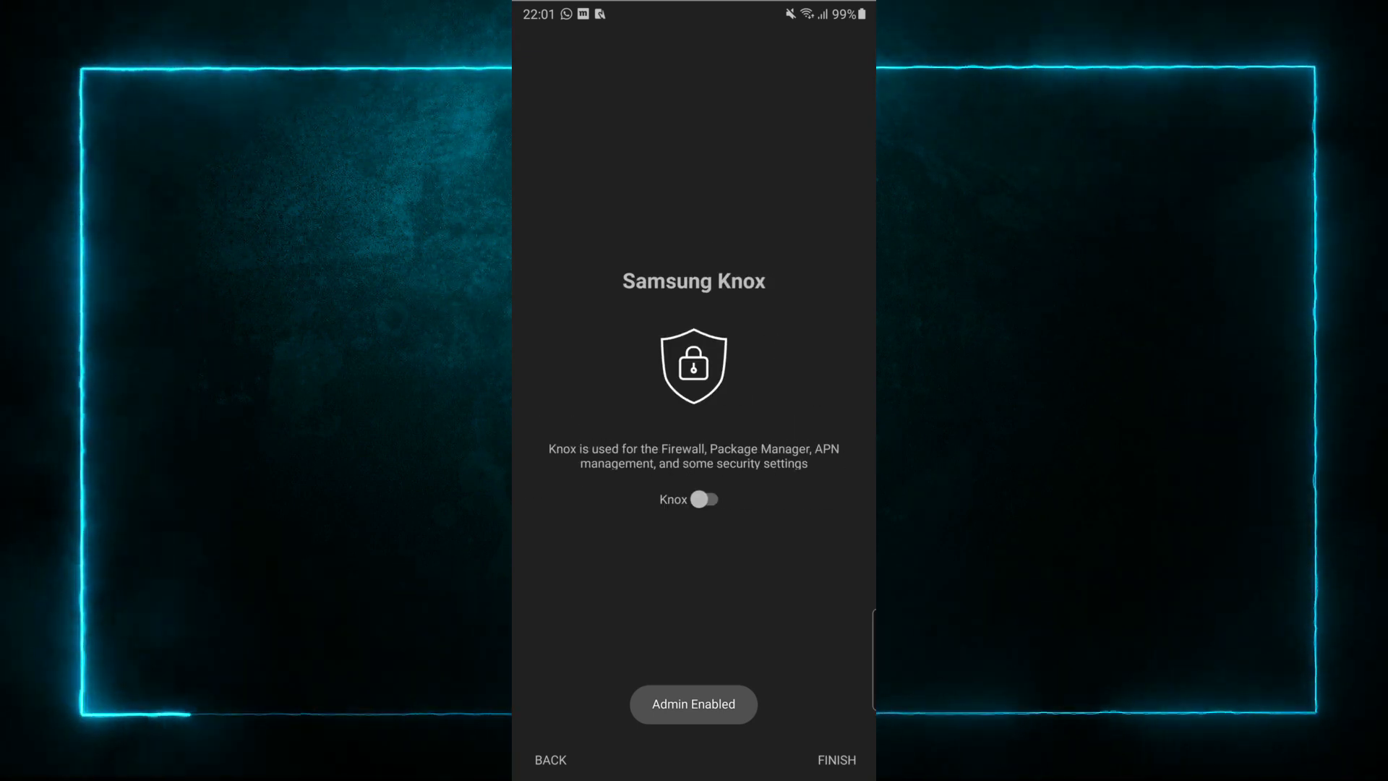
Enable Samsung Knox and finish setup to reach the dashboard.
click(693, 704)
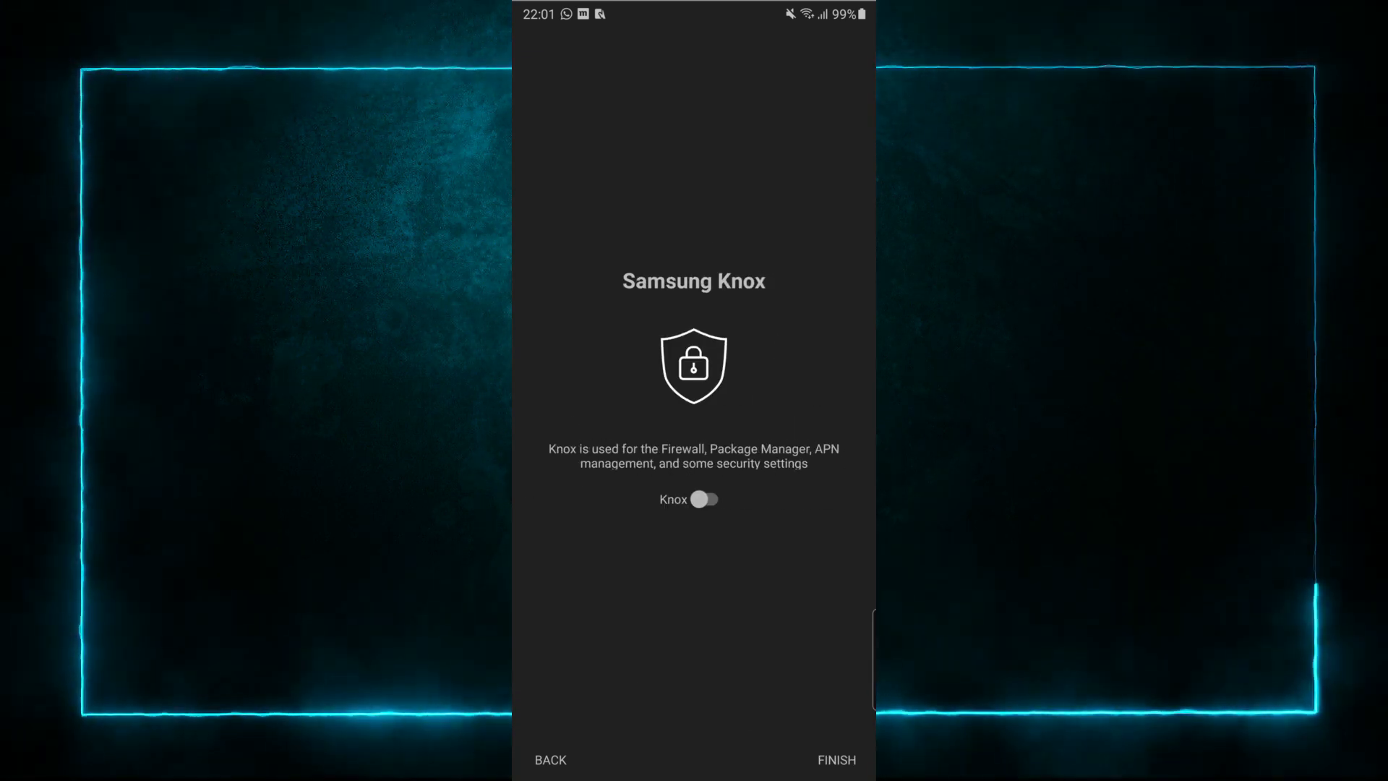
click(704, 499)
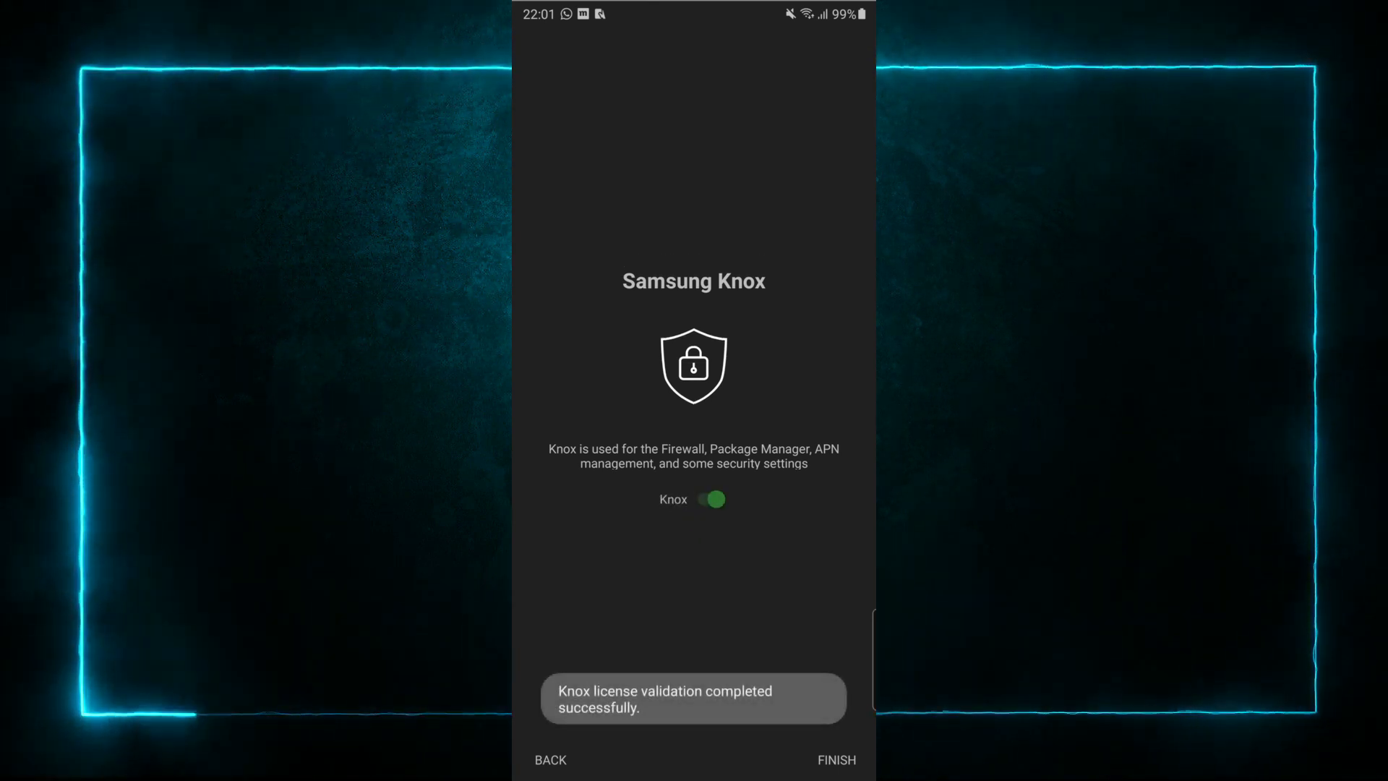
click(834, 758)
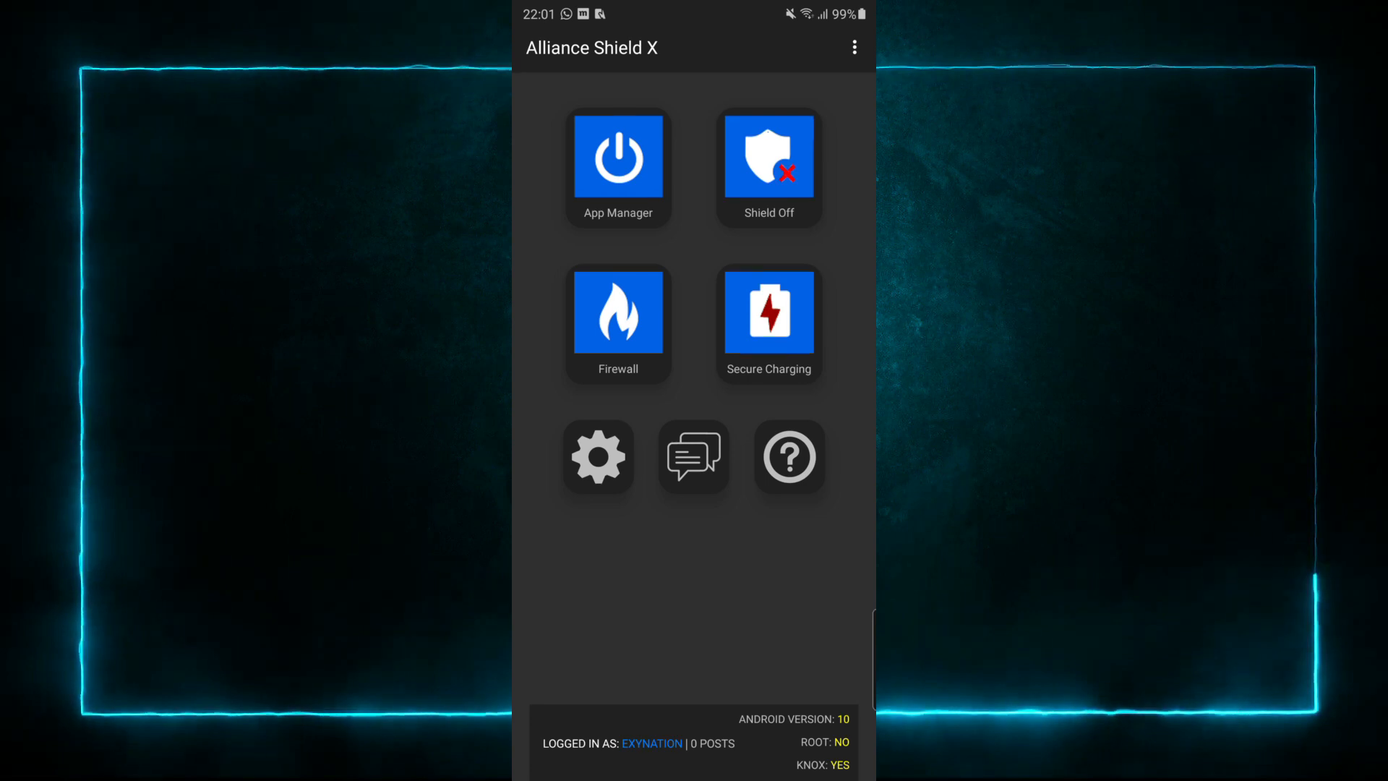
In App Manager, search 'game' and disable Game Optimizing Service.
click(617, 158)
text(g)
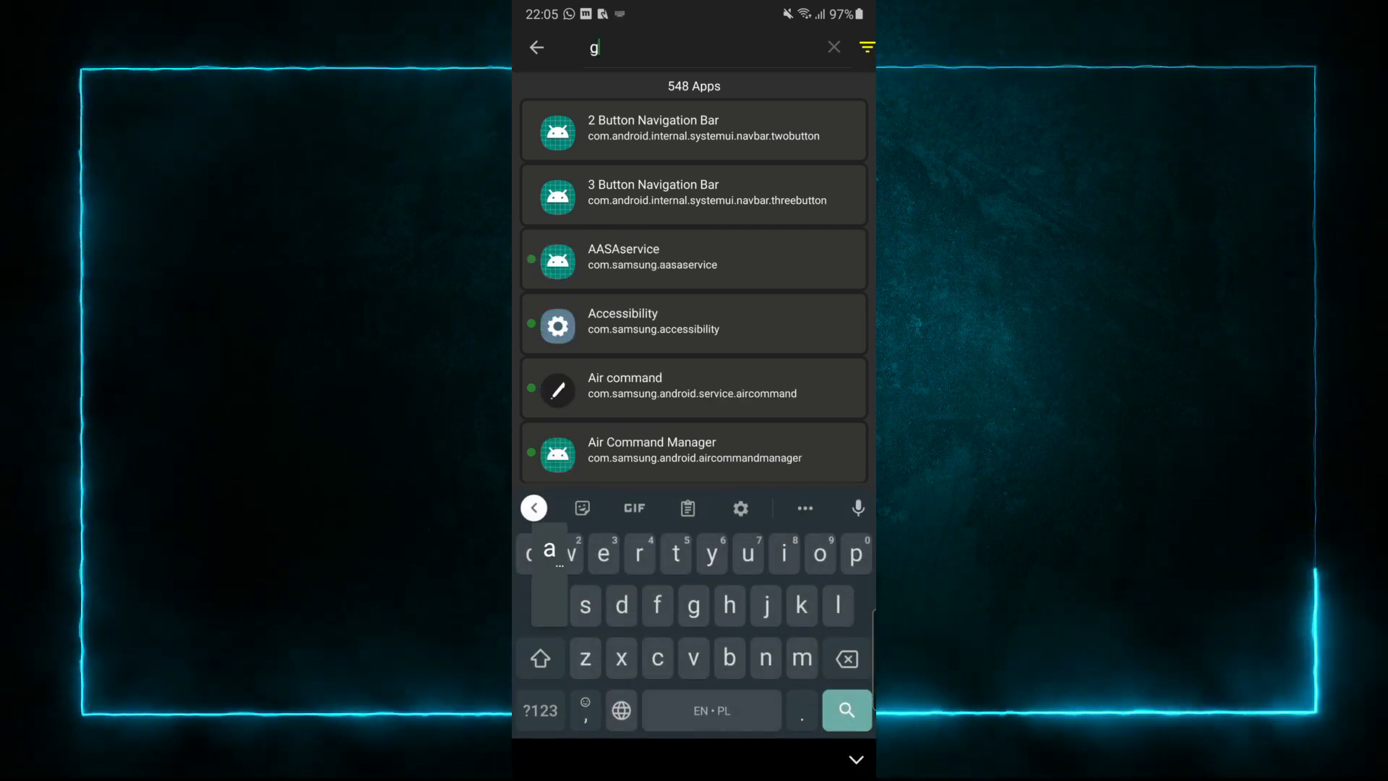
text(am)
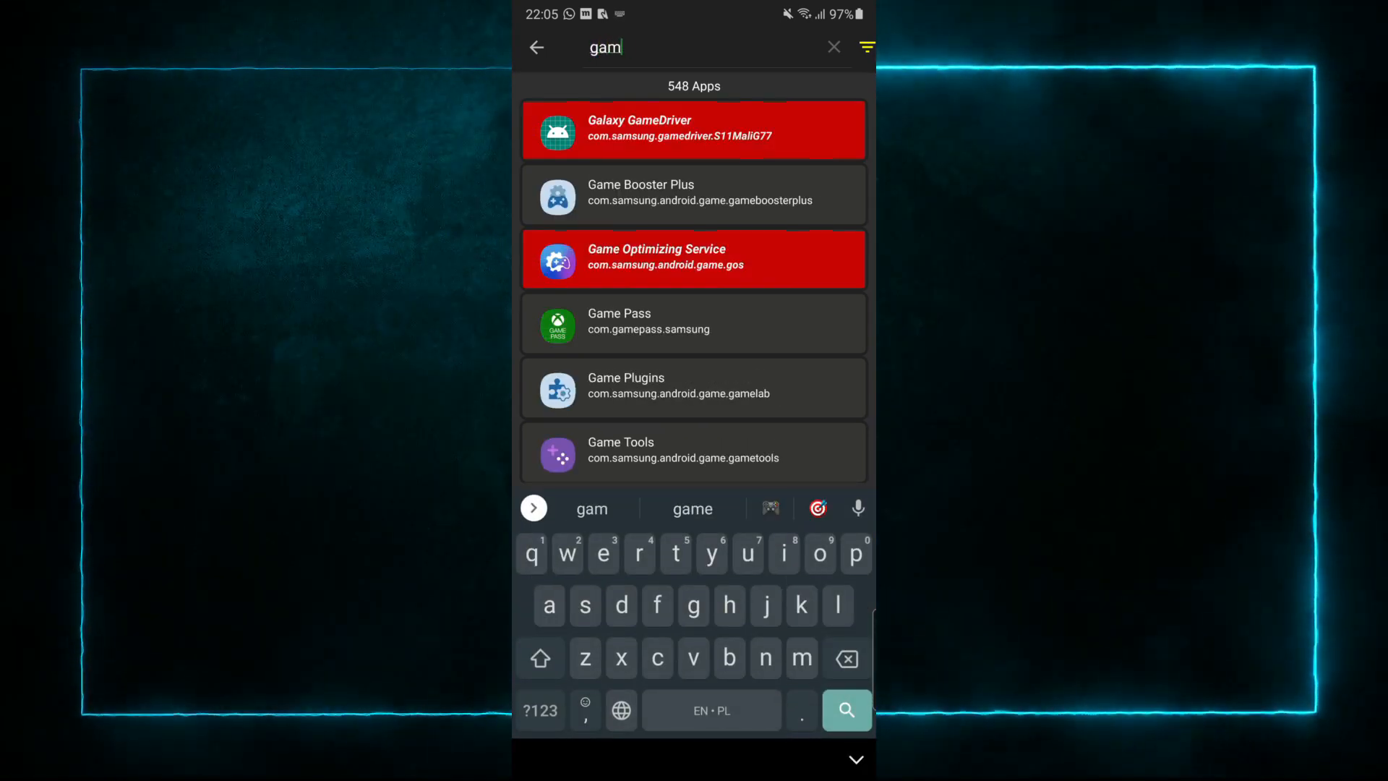
click(693, 259)
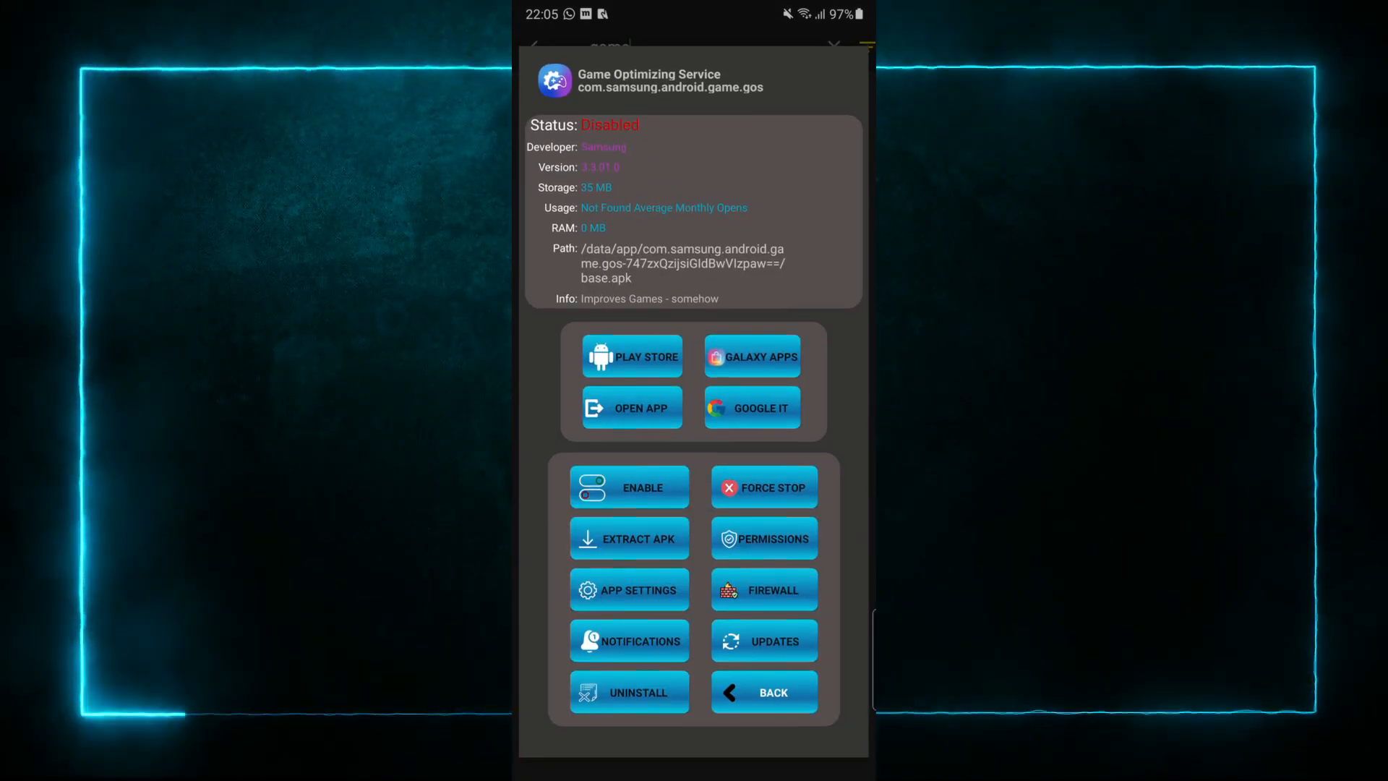
click(763, 692)
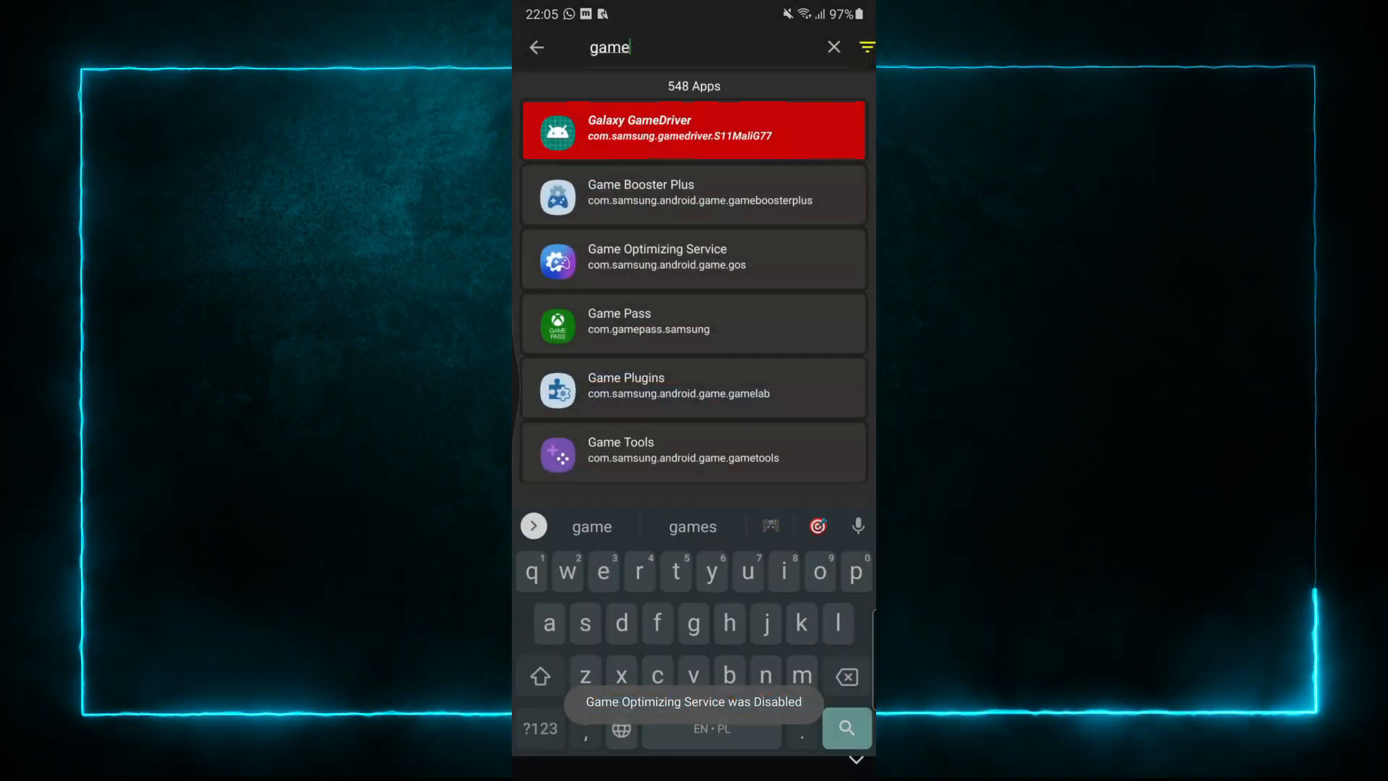
Disable Galaxy GameDriver from its app details.
click(692, 132)
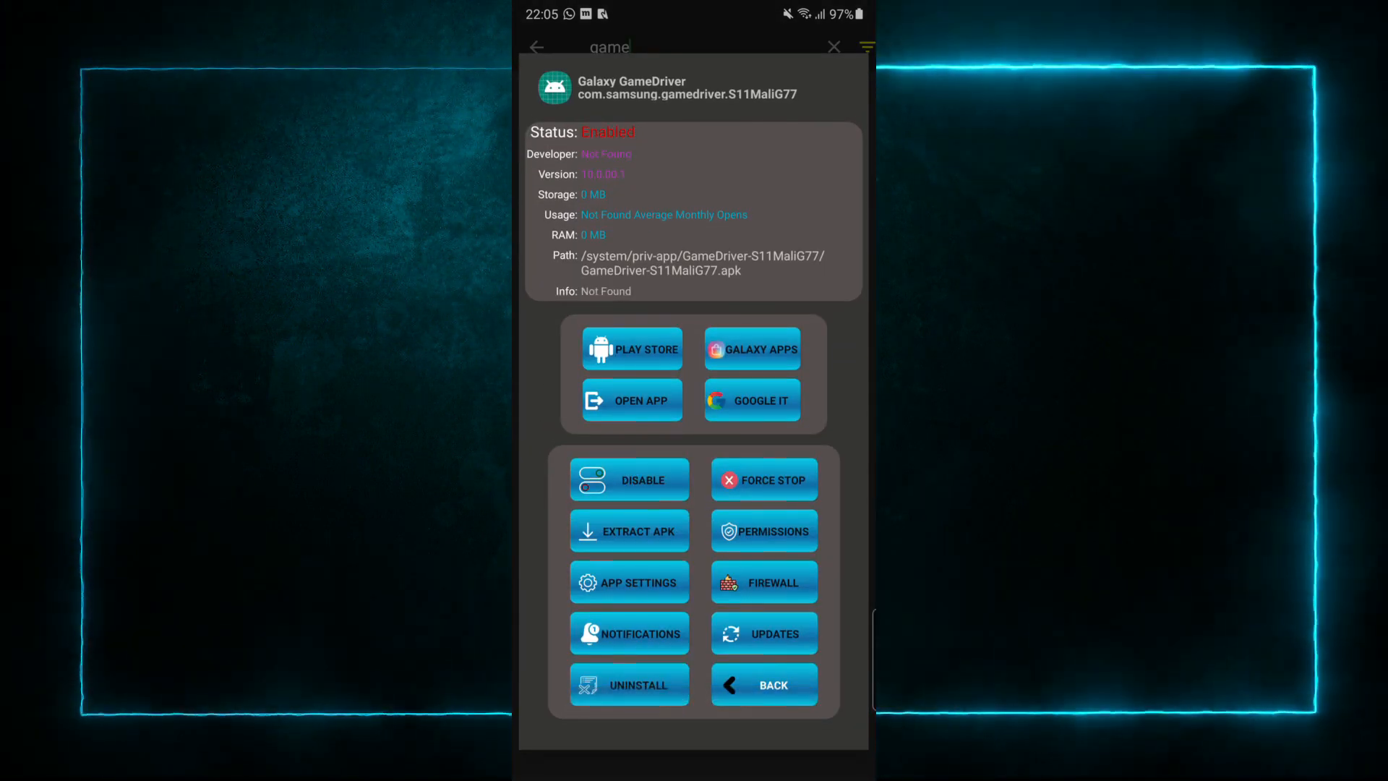
click(629, 480)
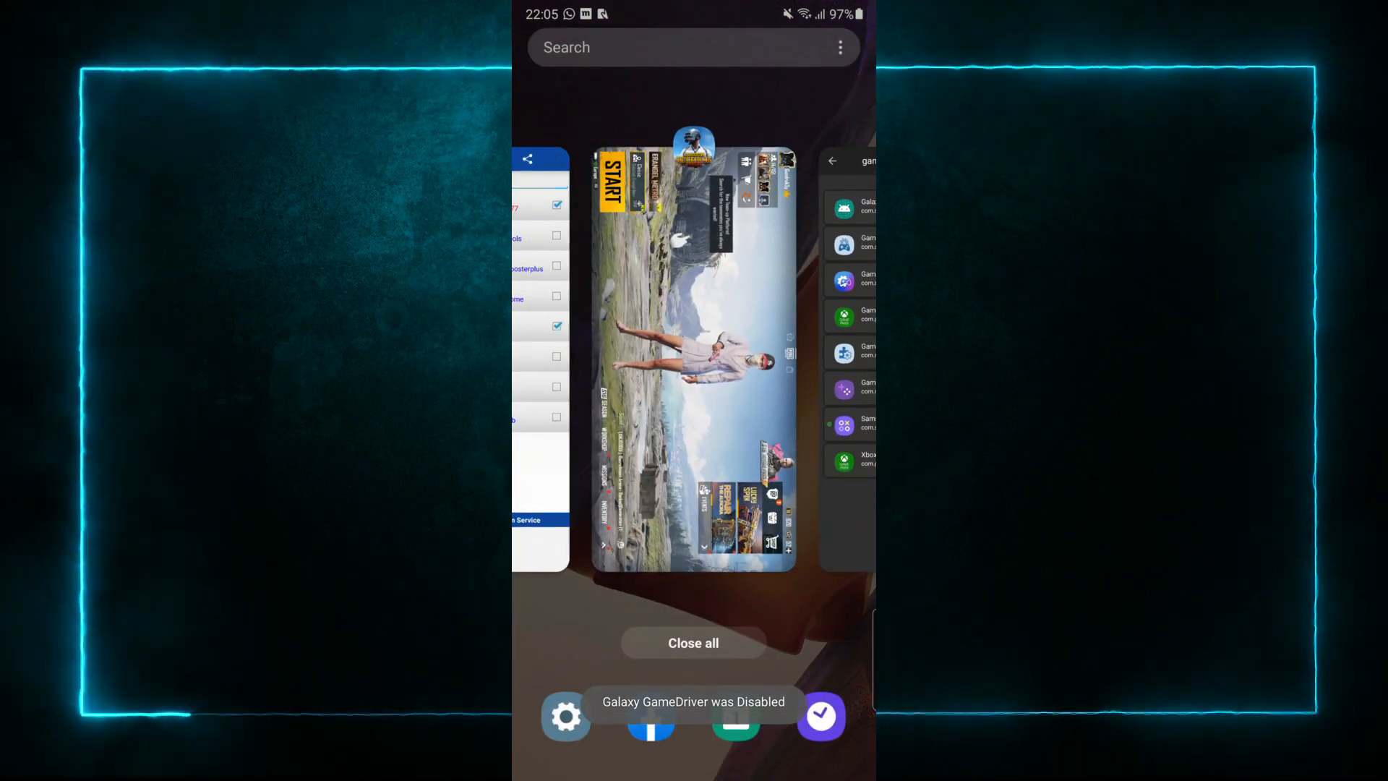
Switch back to Alliance Shield X from the recent apps overview.
click(693, 354)
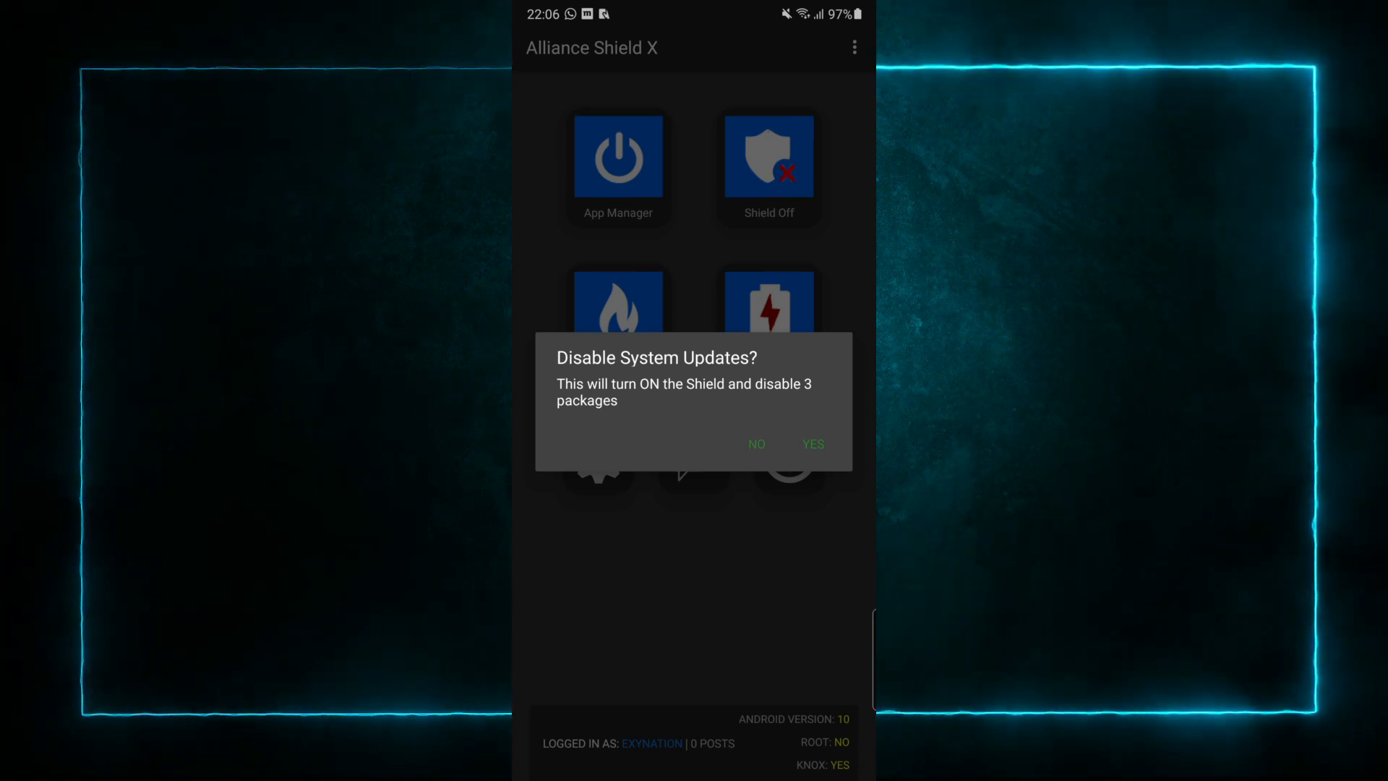
Decline disabling system updates, check the Firewall rules, then switch on Secure Charging.
click(756, 444)
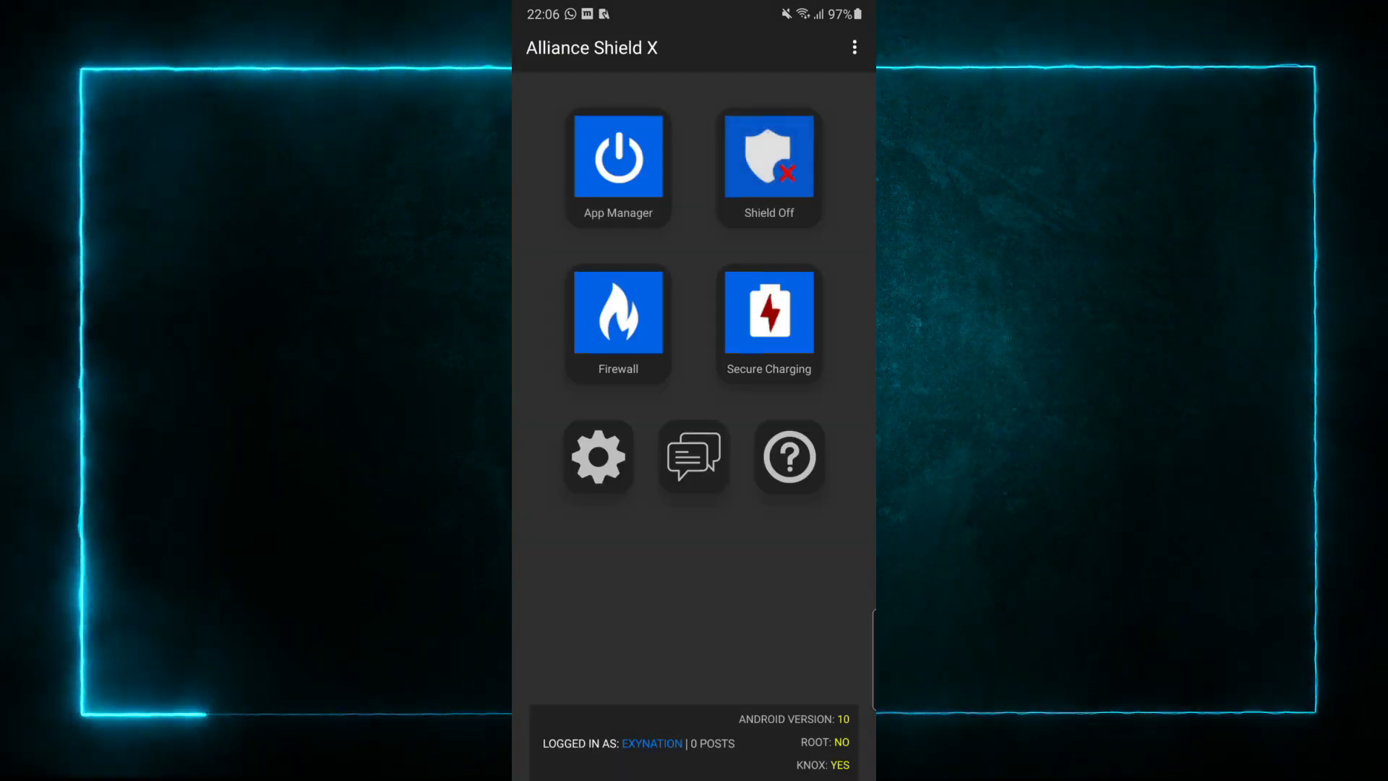
click(617, 313)
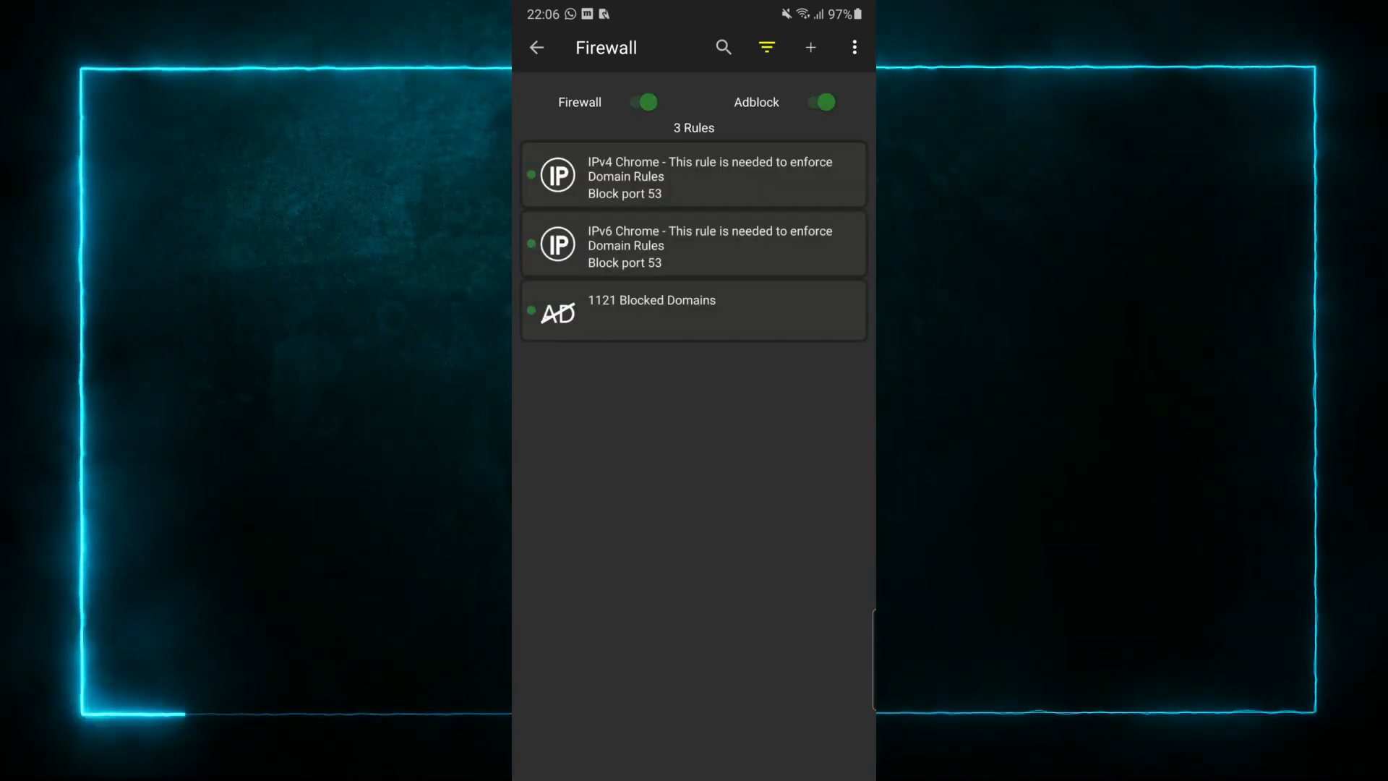
click(535, 46)
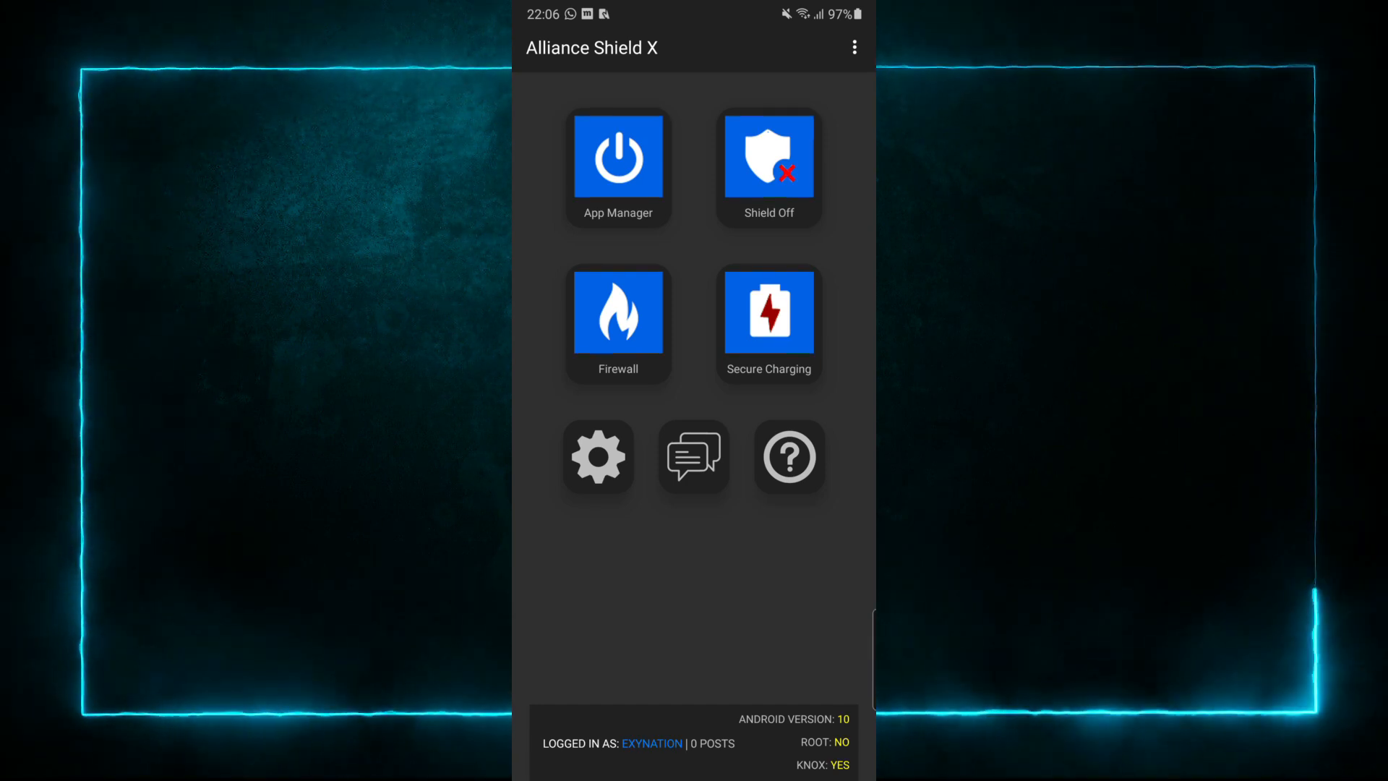
click(768, 312)
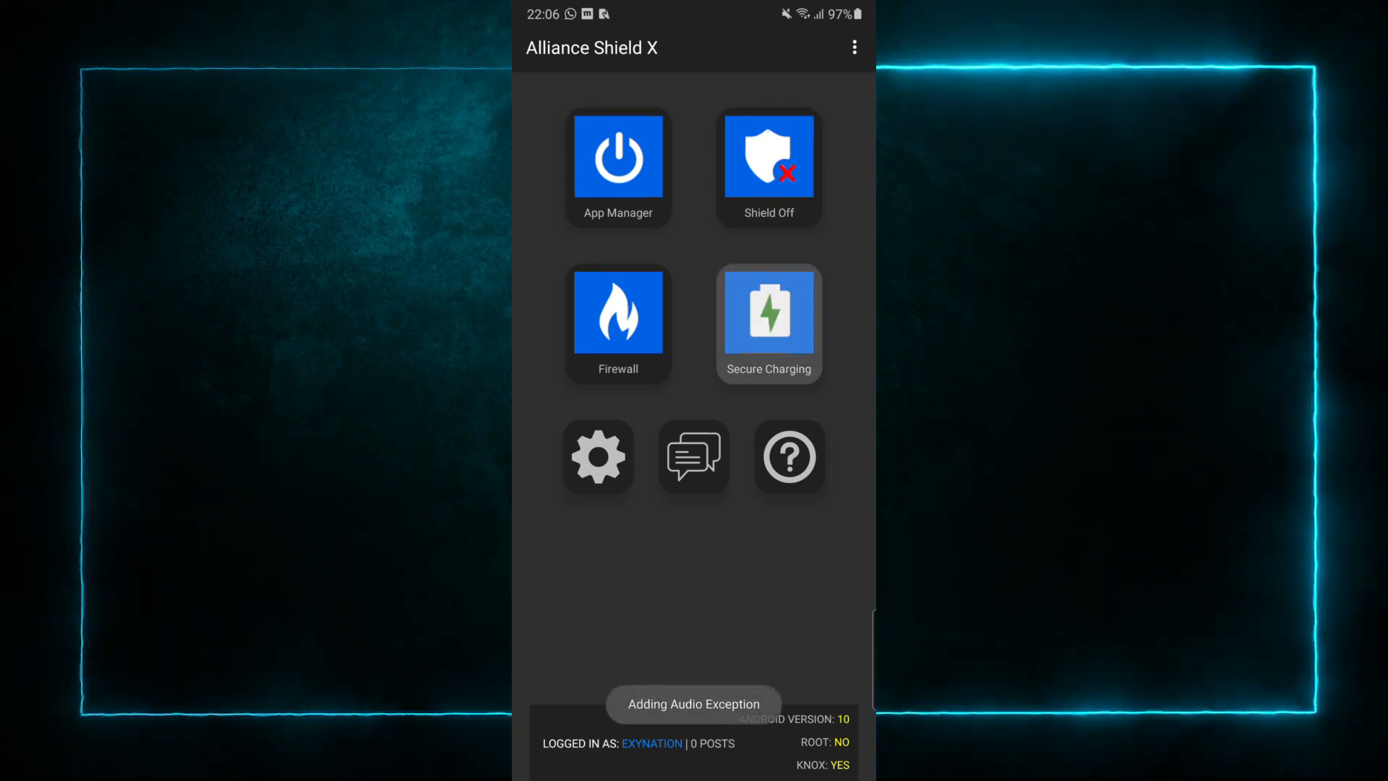
Open the help guide and scroll to the App Manager section.
click(788, 455)
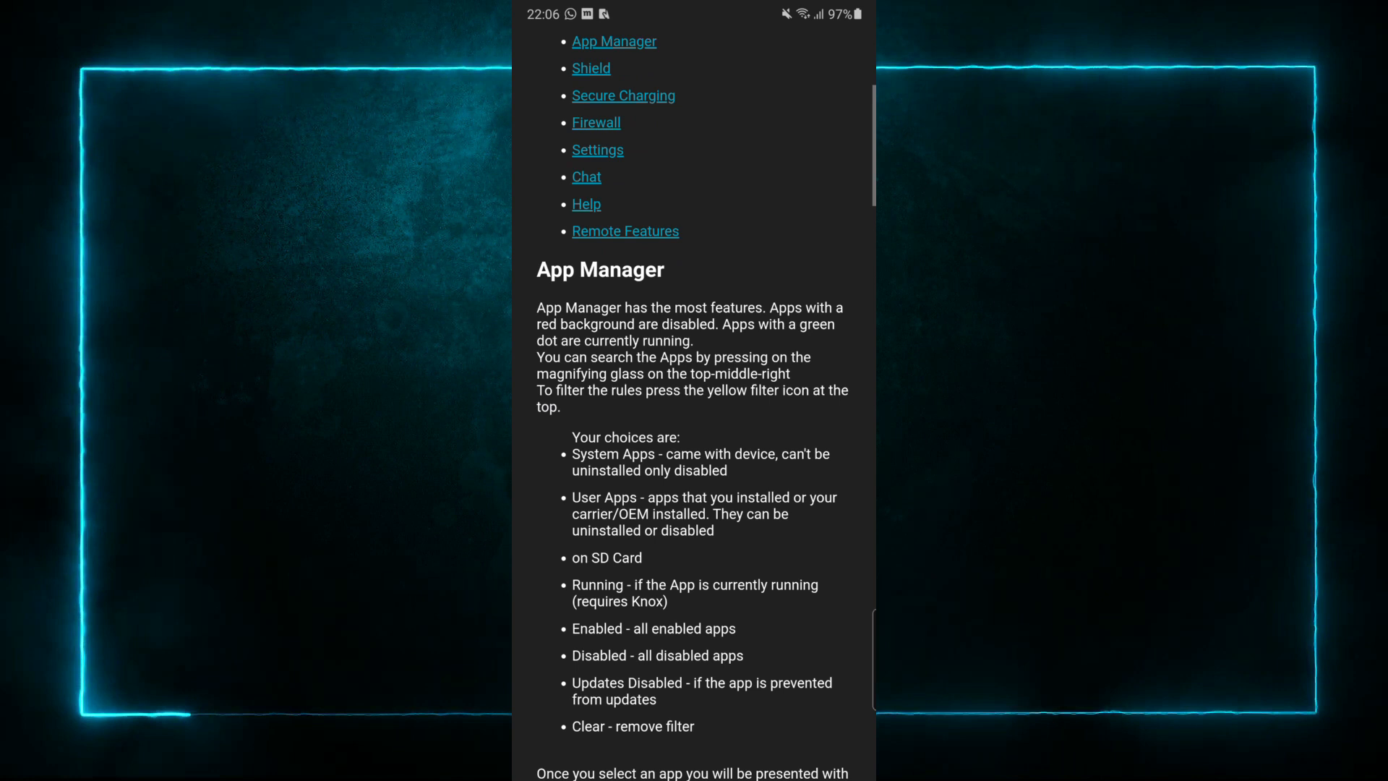
scroll(down, 3)
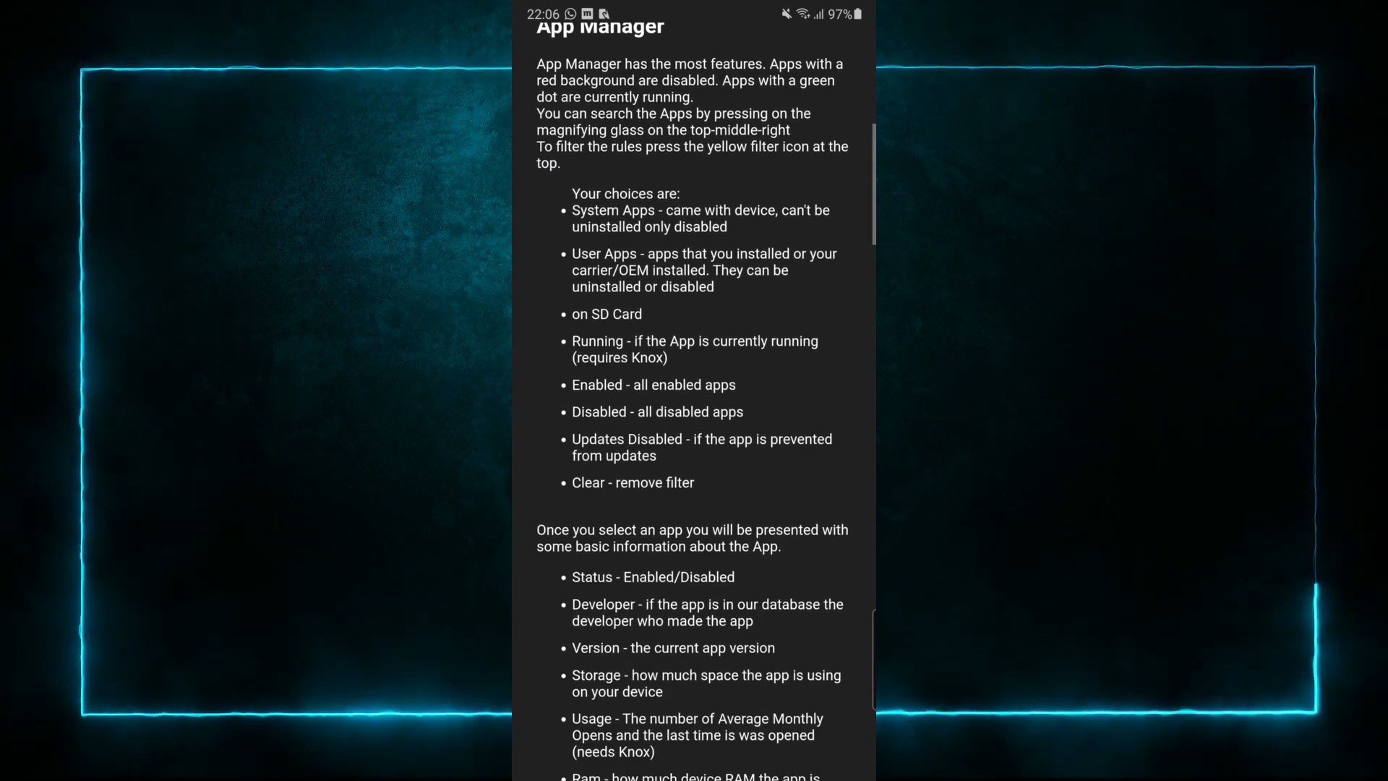